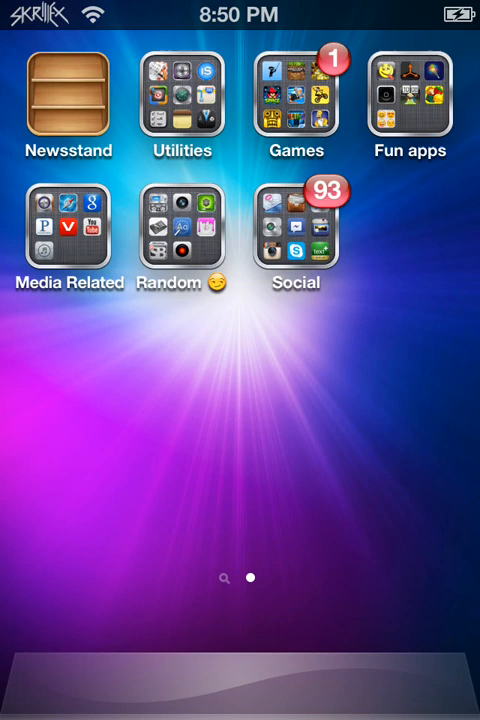
# Launch Cydia and bring up the Display Recorder 1.3.7 package by Ryan Petrich.
pyautogui.click(182, 230)
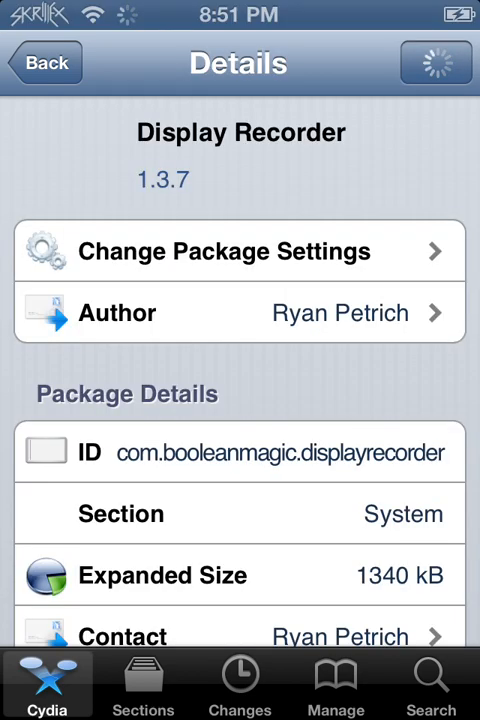
# Switch to Cydia's Manage page listing Packages, Sources and Storage.
pyautogui.scroll(-3)
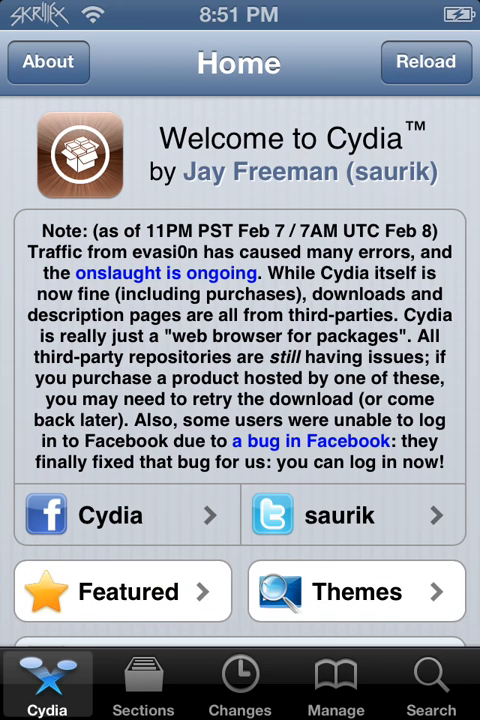
pyautogui.click(336, 684)
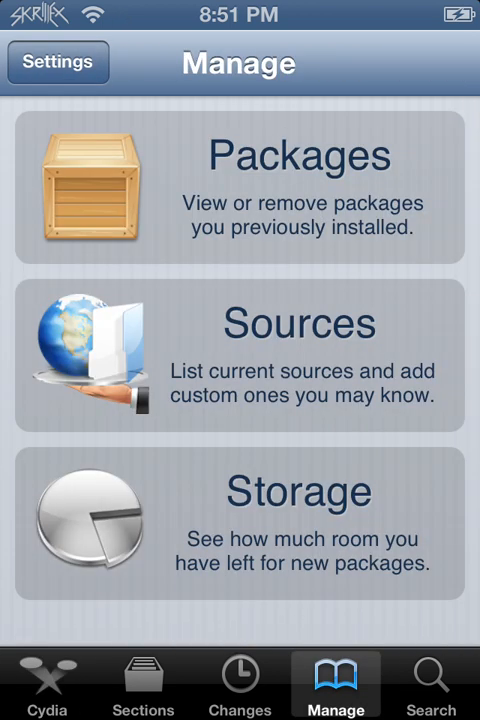
# Browse the Sources list of installed repositories, then exit to the home screen.
pyautogui.click(240, 356)
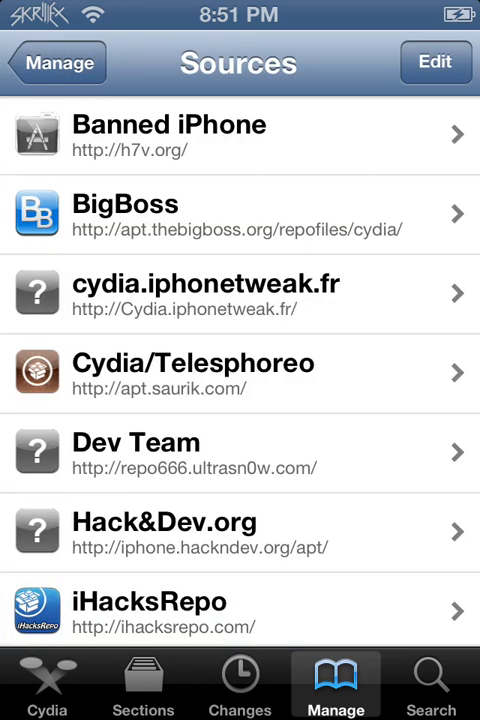
pyautogui.scroll(-3)
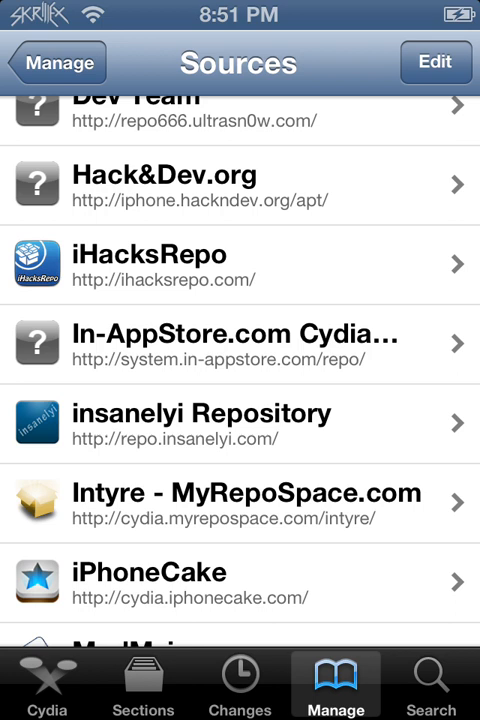
pyautogui.click(240, 344)
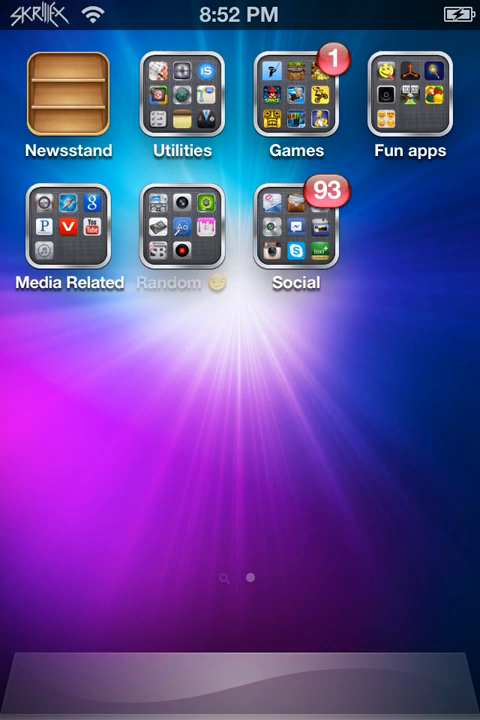
# Launch Temple Run from the Games folder and view the Store with 9,203,911 coins.
pyautogui.click(296, 100)
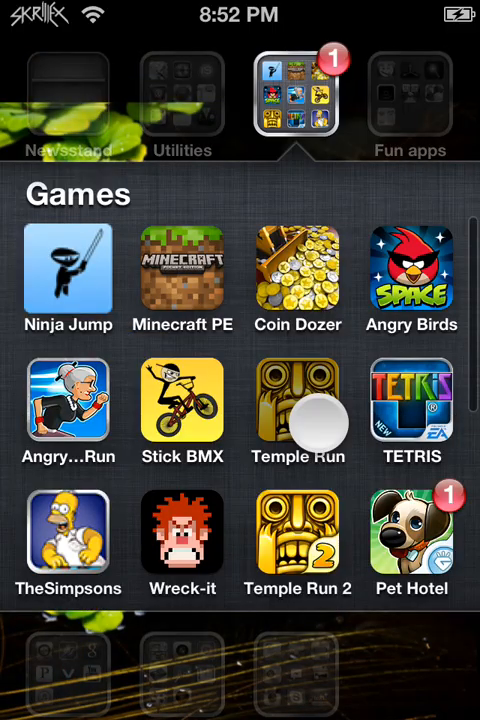
pyautogui.click(298, 404)
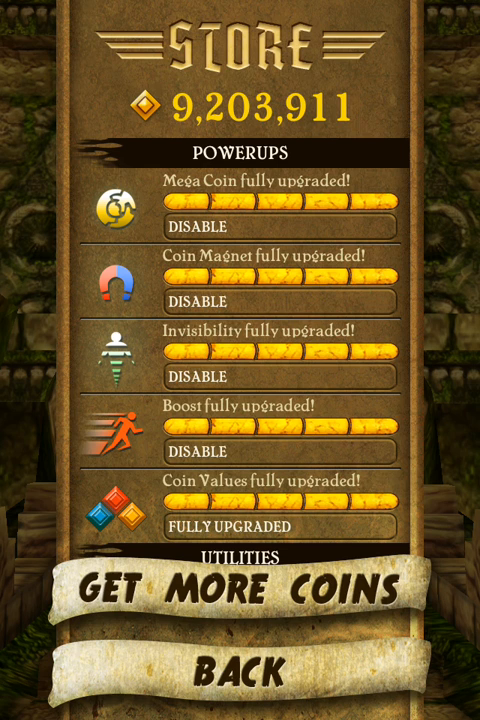
# Buy the 200,000 coin pack via Get More Coins, raising the balance to 10,003,911.
pyautogui.click(240, 586)
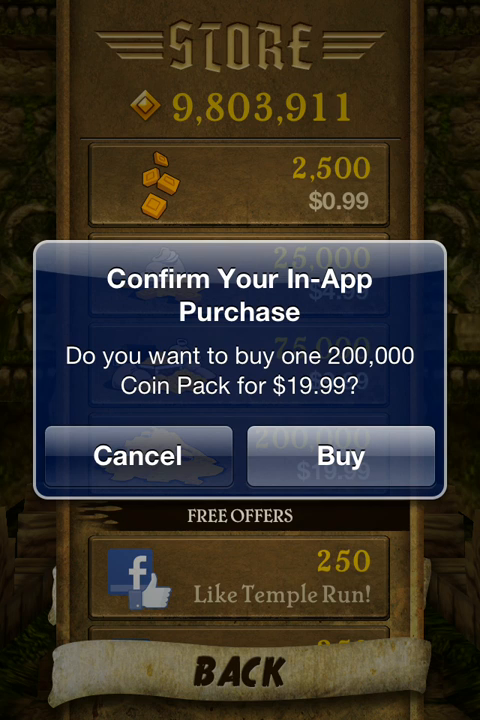
pyautogui.click(144, 456)
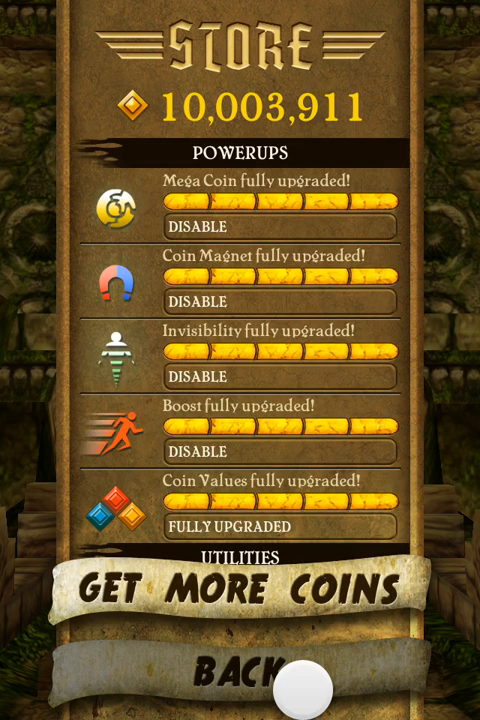
# Leave the store, reopen it to confirm the 10,003,911 balance, then return to the title menu.
pyautogui.click(240, 692)
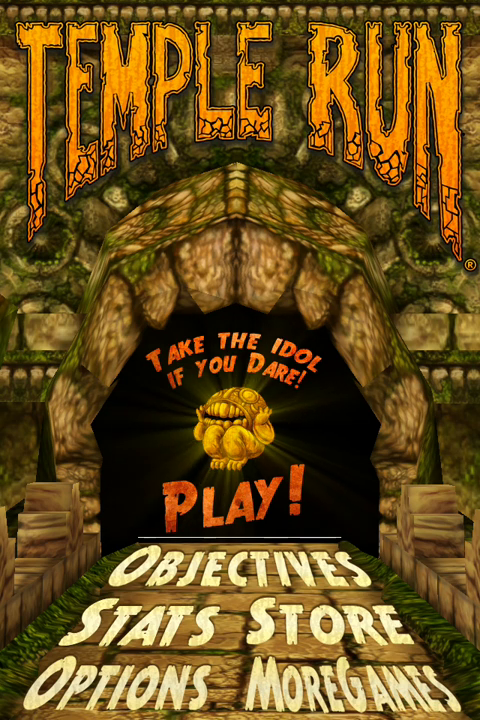
pyautogui.click(340, 618)
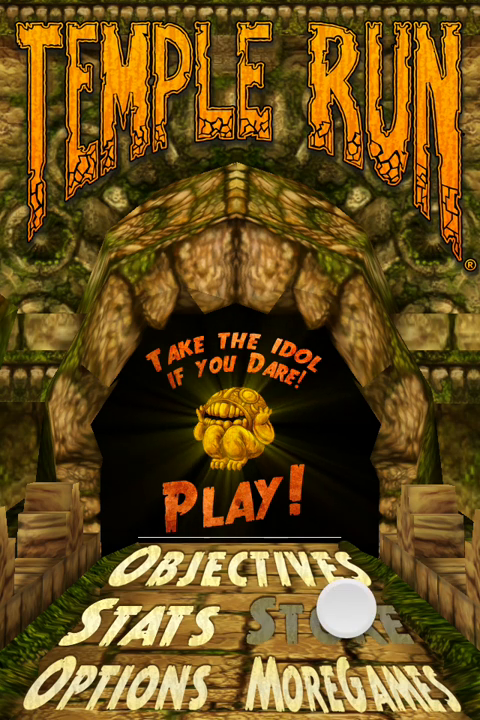
pyautogui.click(324, 616)
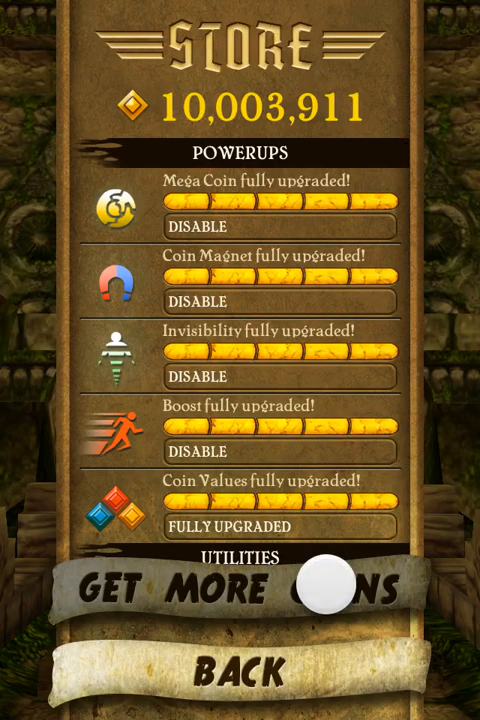
pyautogui.click(240, 590)
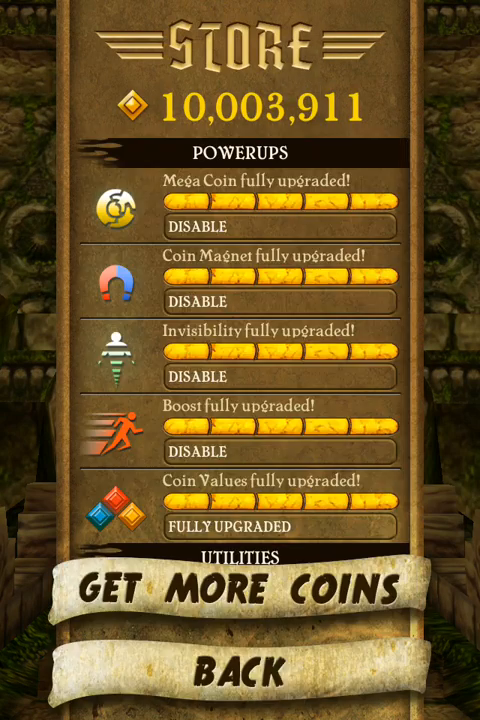
pyautogui.click(240, 688)
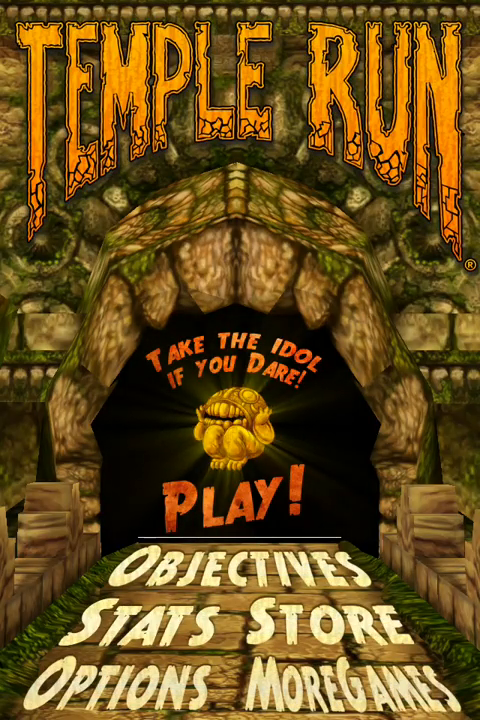